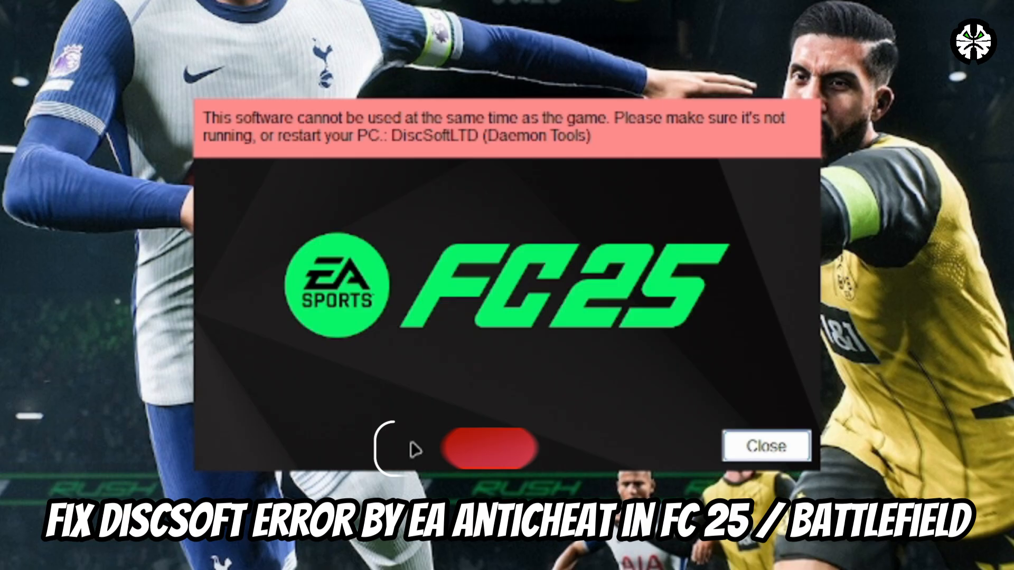
Filter Task Manager processes for 'DIS' and 'VIRTUAL' to check for DiscSoft processes
{"action": "left_click", "coordinate": [484, 451]}
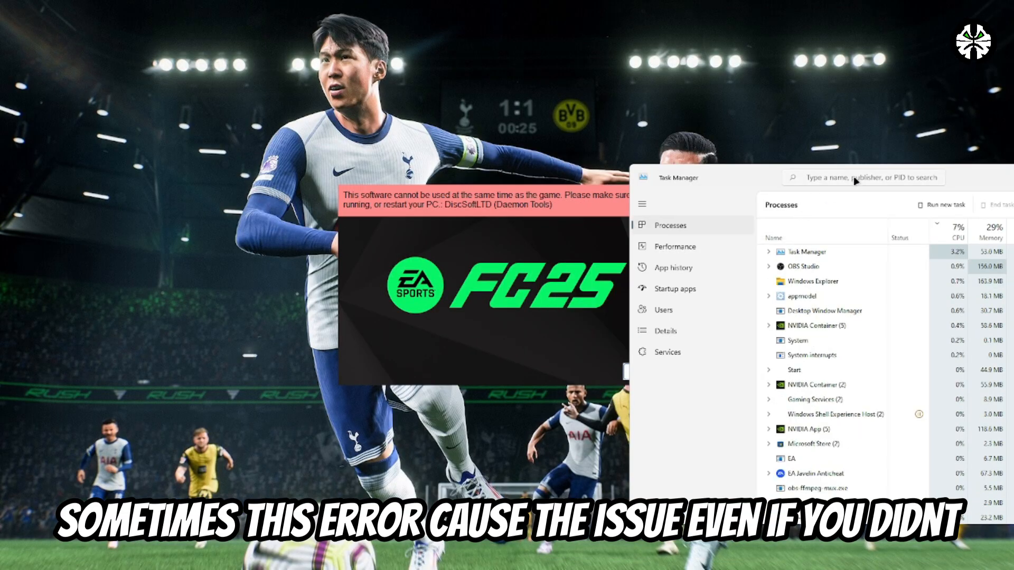
{"action": "type", "text": "D"}
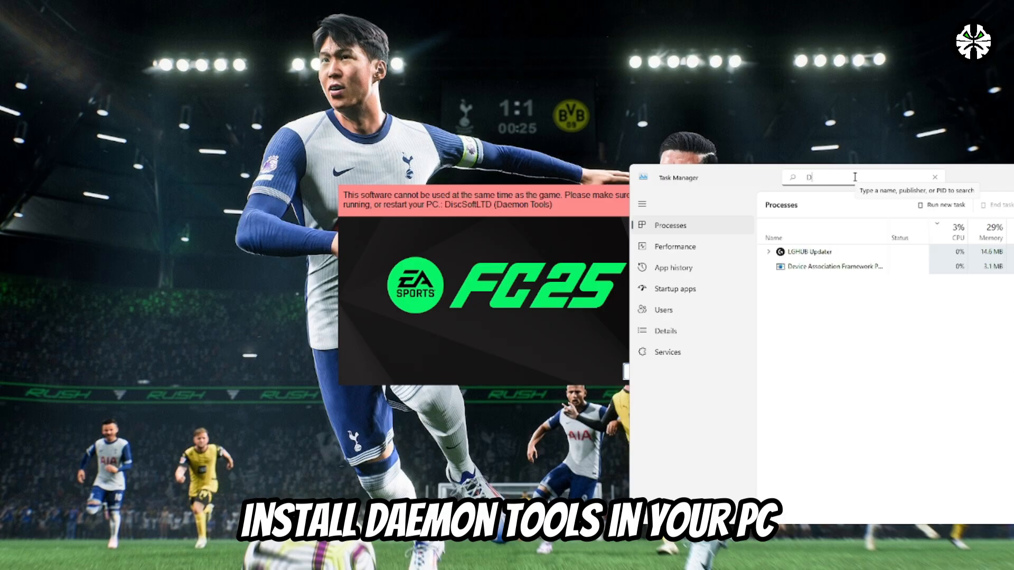
{"action": "type", "text": "ISC"}
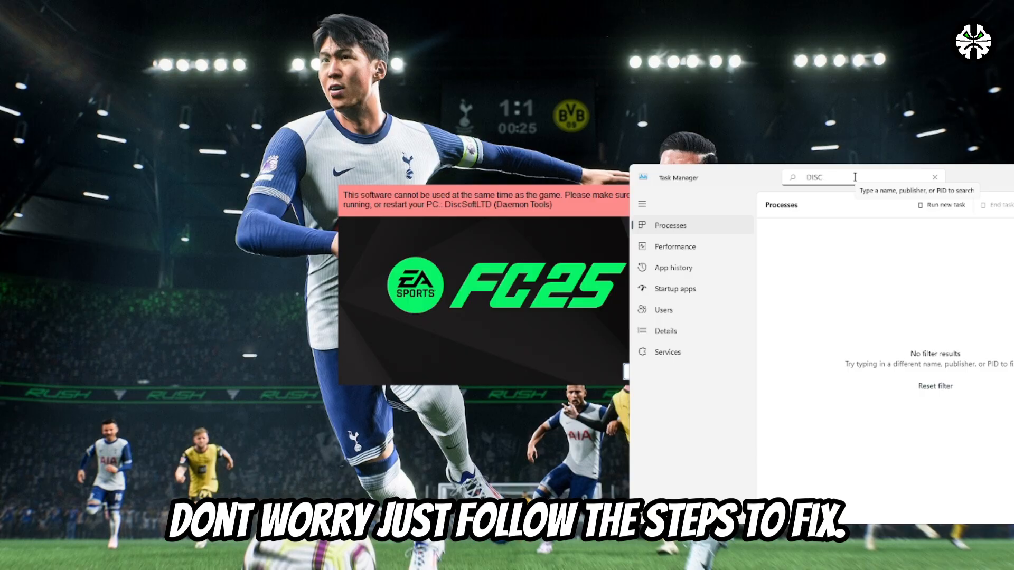
{"action": "type", "text": "VIRTUAL"}
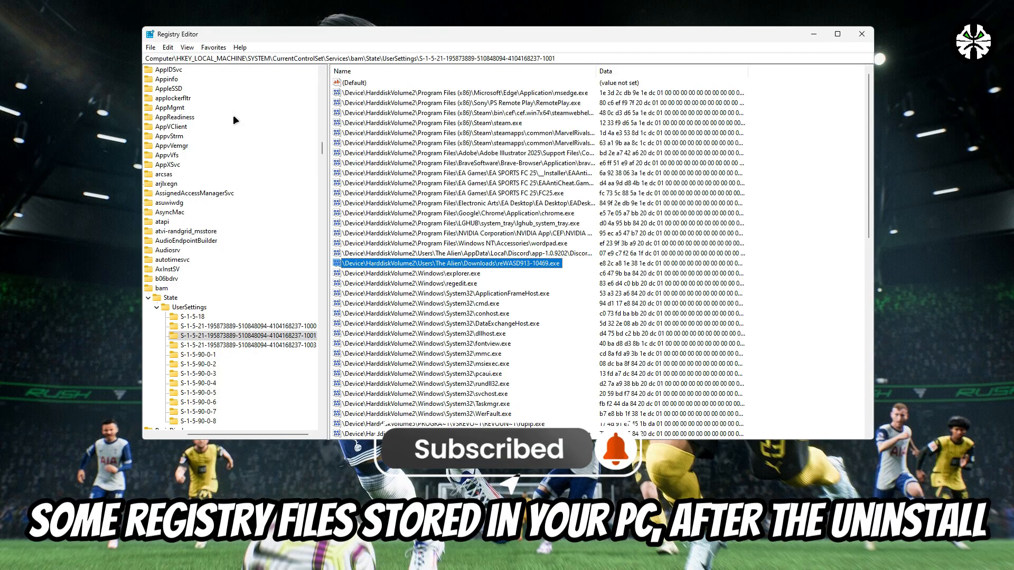
{"action": "mouse_move", "coordinate": [198, 47]}
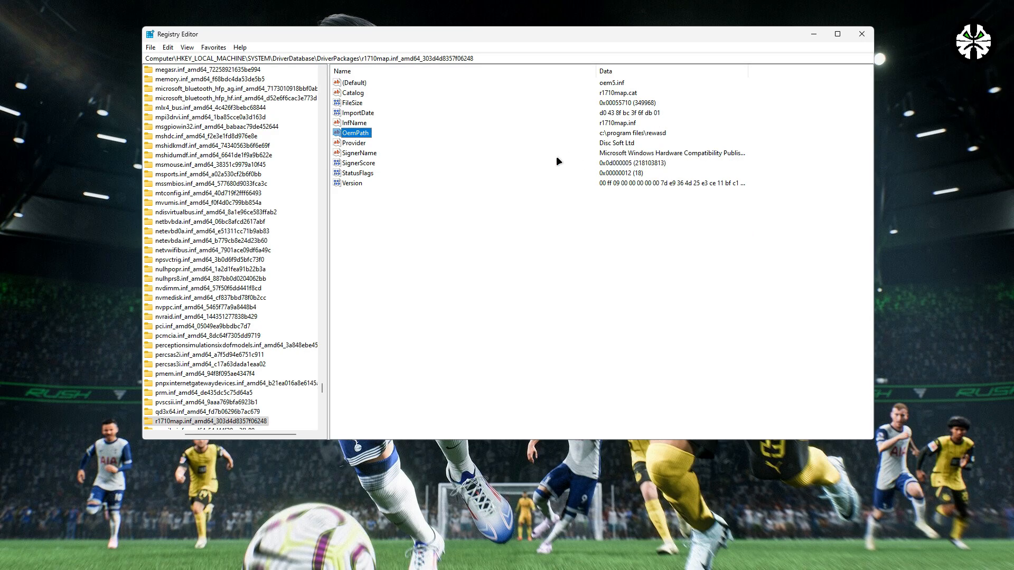
Inspect the r1710map.inf driver package's OemPath value pointing to reWASD
{"action": "right_click", "coordinate": [192, 420]}
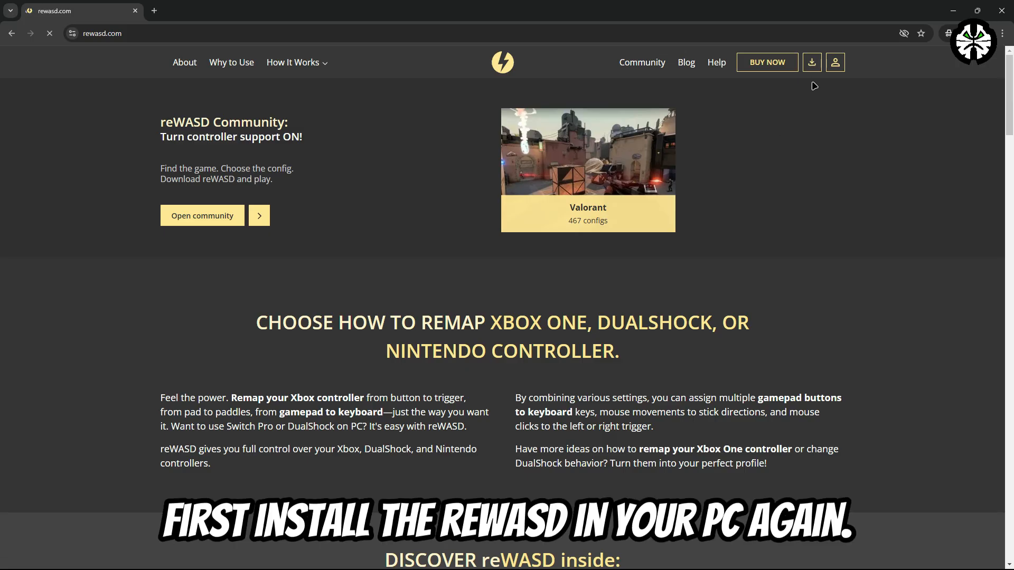
{"action": "mouse_move", "coordinate": [812, 62]}
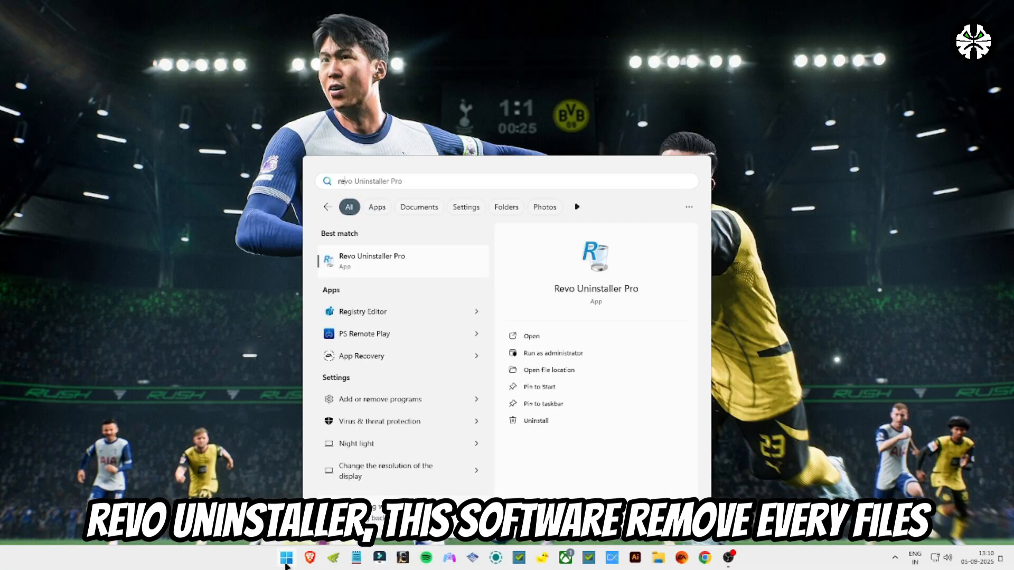
Launch Revo Uninstaller Pro from the Start menu's best match
{"action": "left_click", "coordinate": [371, 260]}
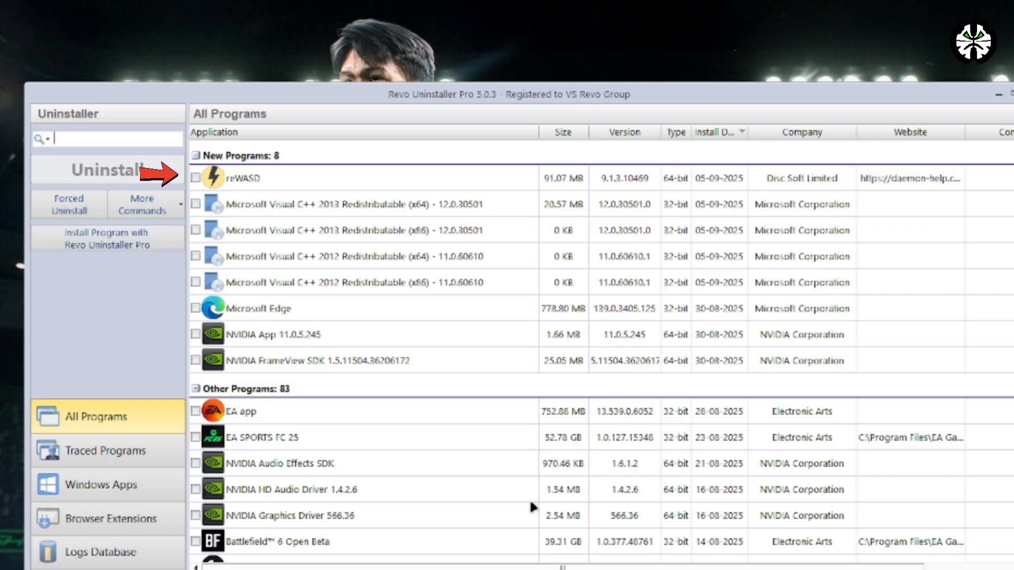
Select reWASD in Revo Uninstaller Pro's program list for removal
{"action": "left_click", "coordinate": [100, 170]}
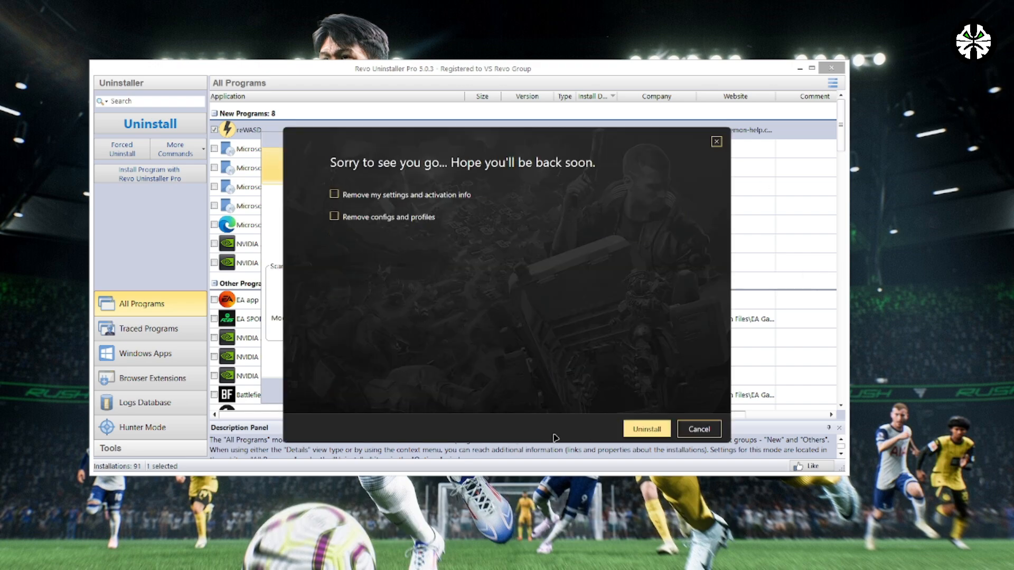
Confirm uninstalling reWASD 9.1.3.10469 and review the leftover cleanup summary
{"action": "left_click", "coordinate": [646, 429]}
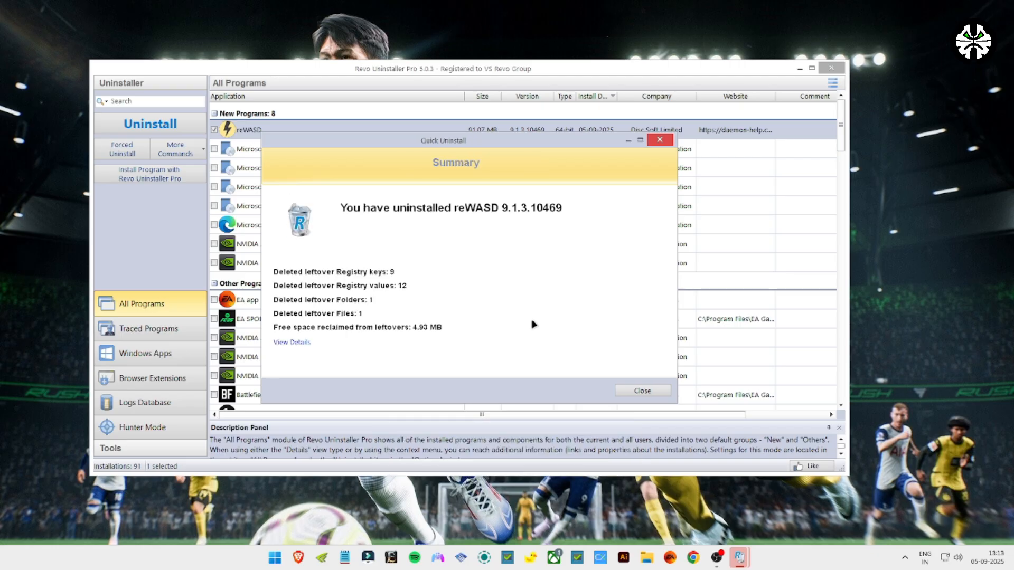
{"action": "mouse_move", "coordinate": [653, 388]}
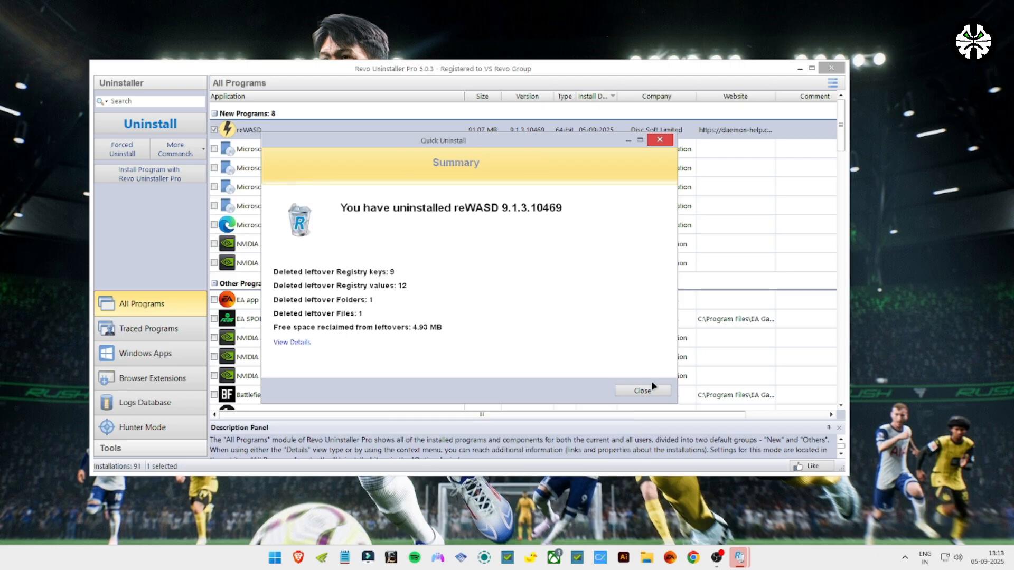